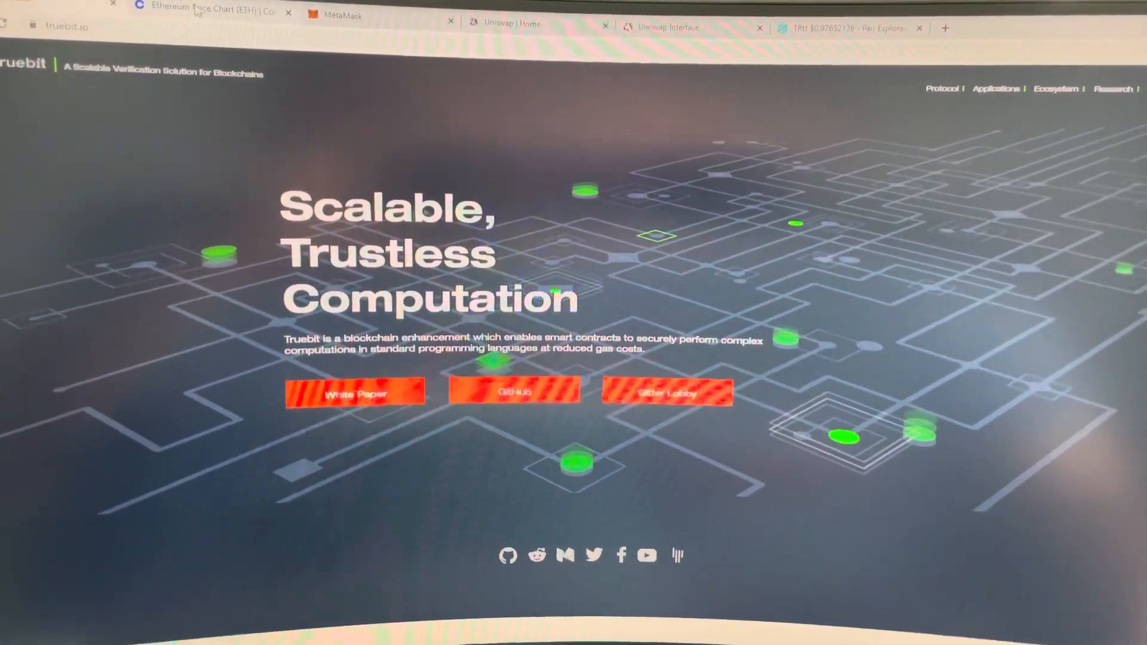
# - Switch from the Truebit site to the MetaMask wallet homepage tab
pyautogui.click(186, 16)
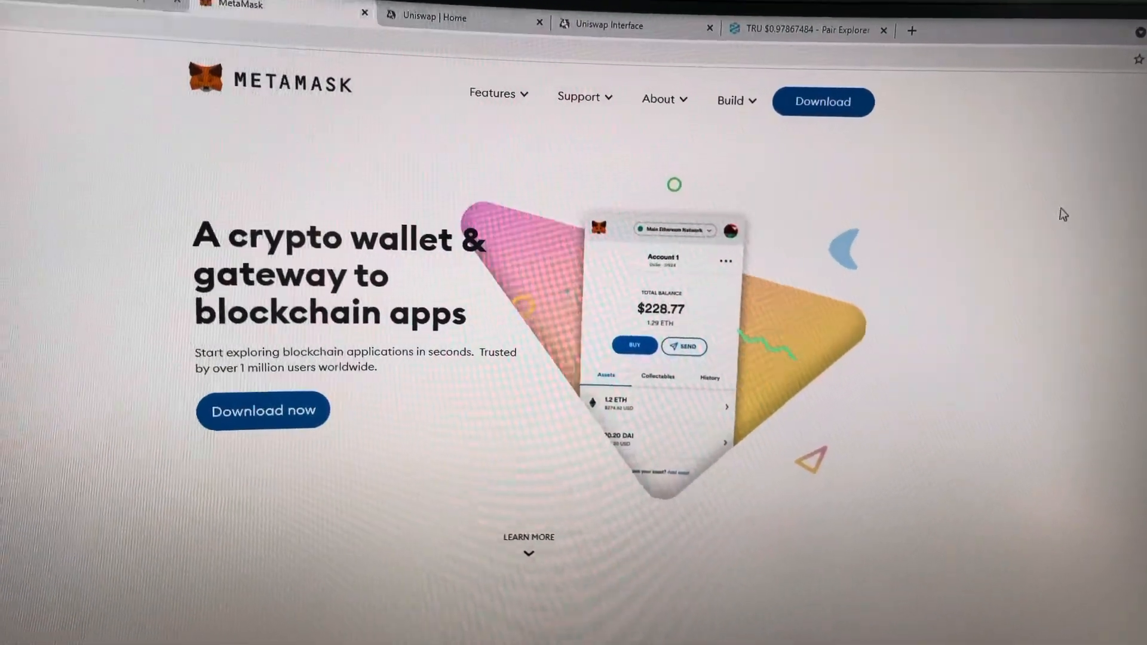
# - Switch from MetaMask to the Uniswap swap interface tab
pyautogui.click(472, 17)
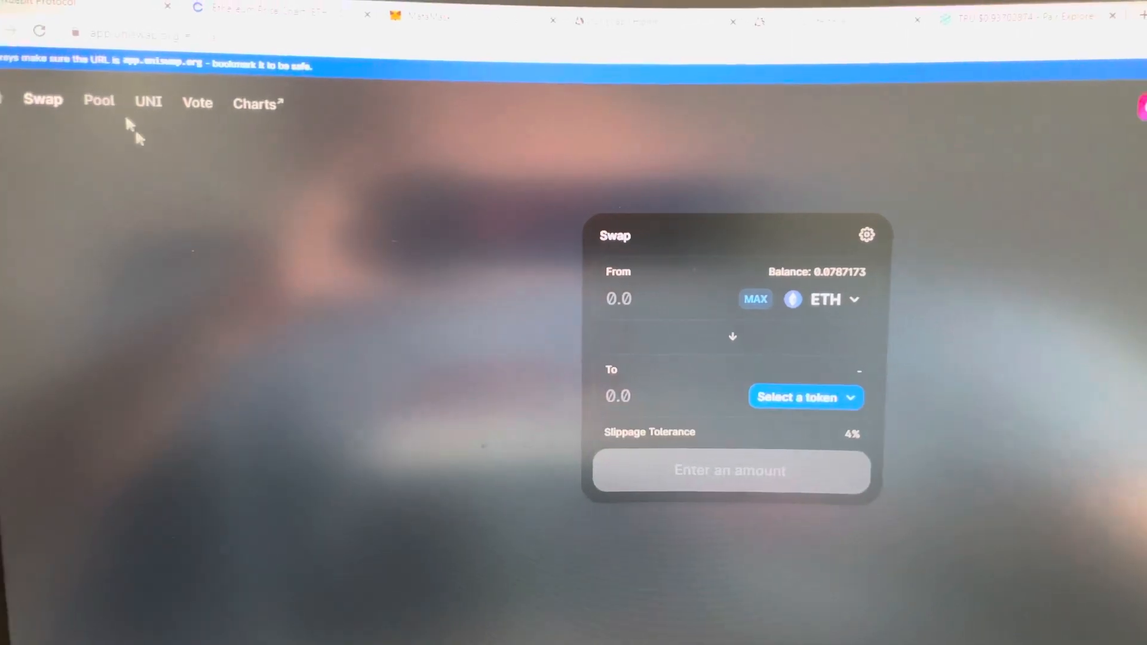
pyautogui.click(316, 84)
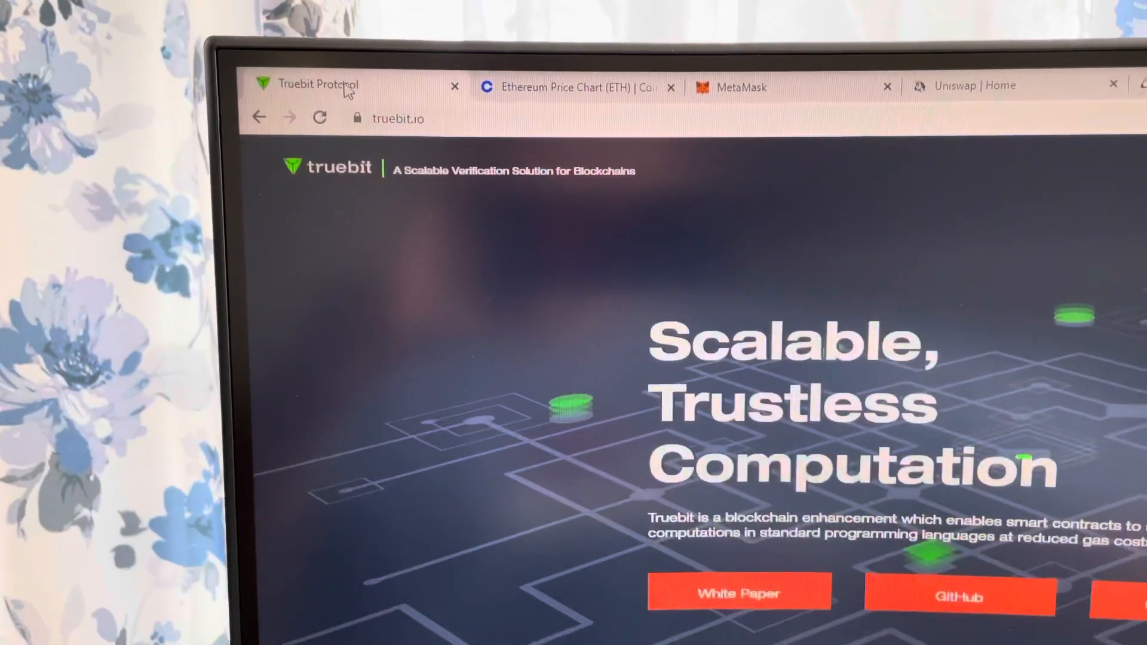
pyautogui.scroll(-3)
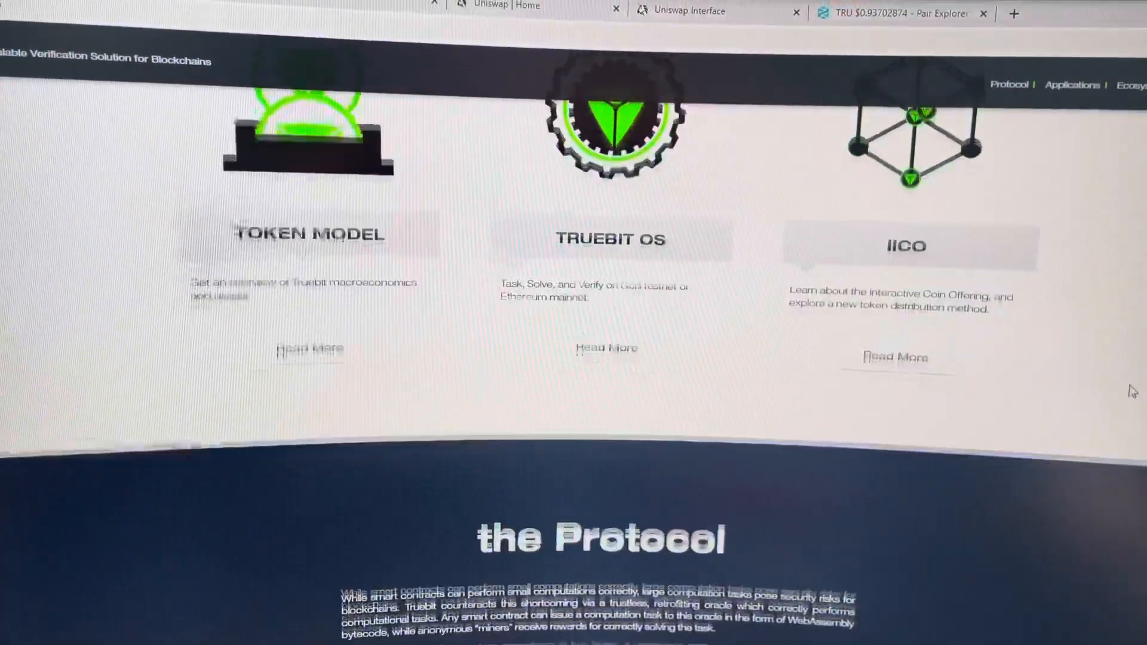
pyautogui.scroll(-3)
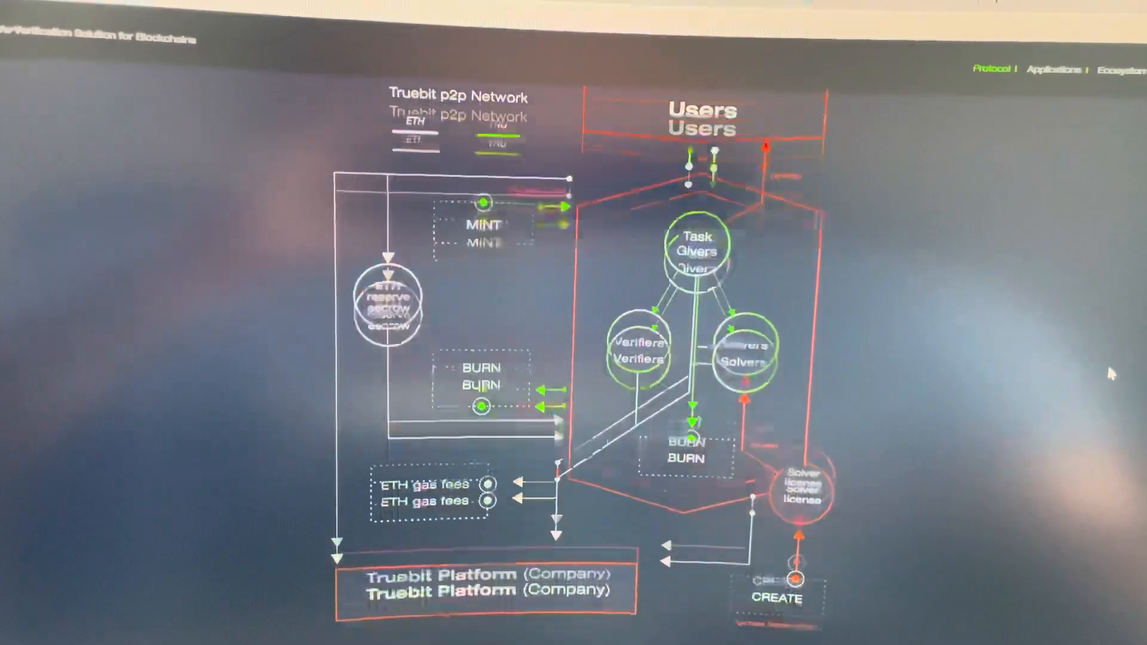
pyautogui.scroll(-3)
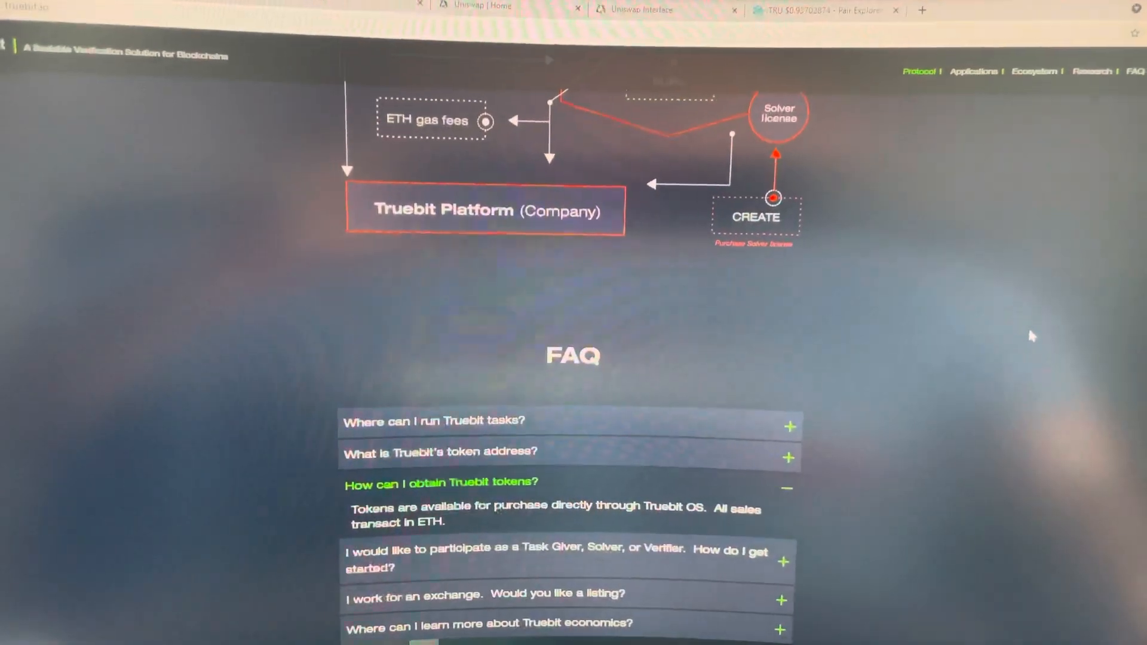
pyautogui.scroll(-3)
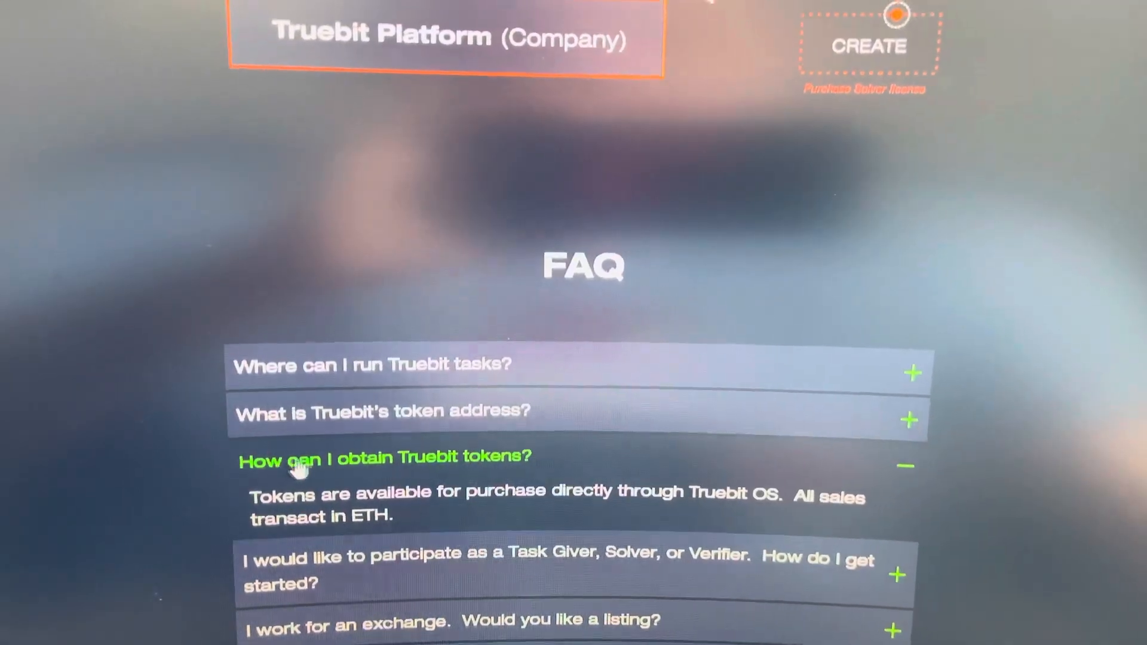
pyautogui.click(382, 409)
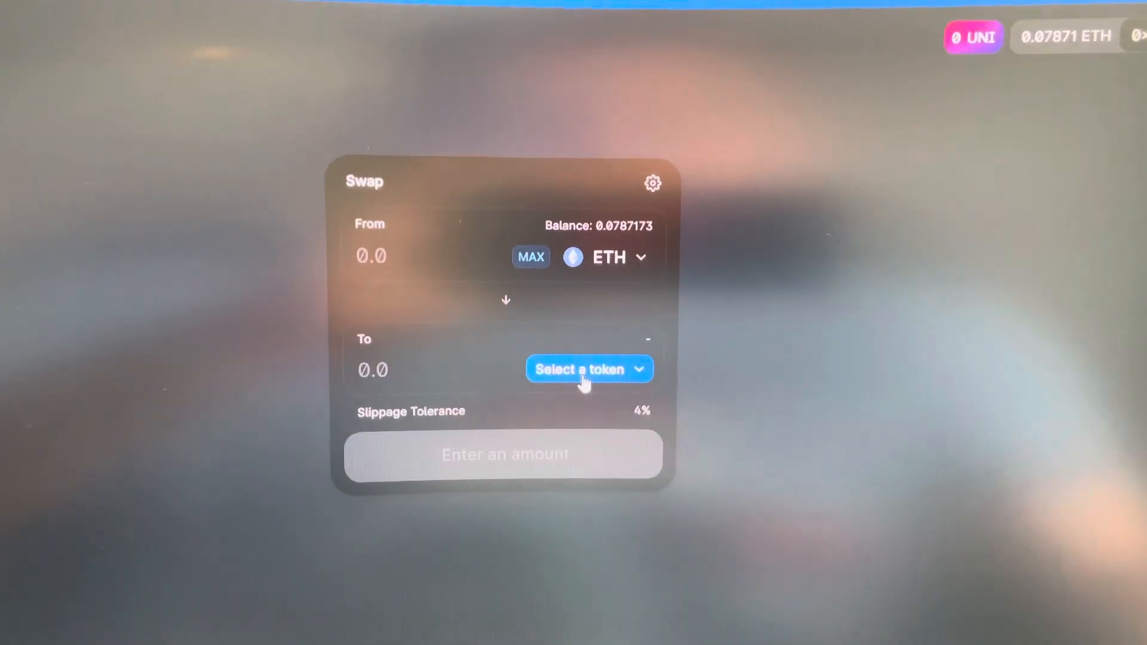
pyautogui.click(588, 369)
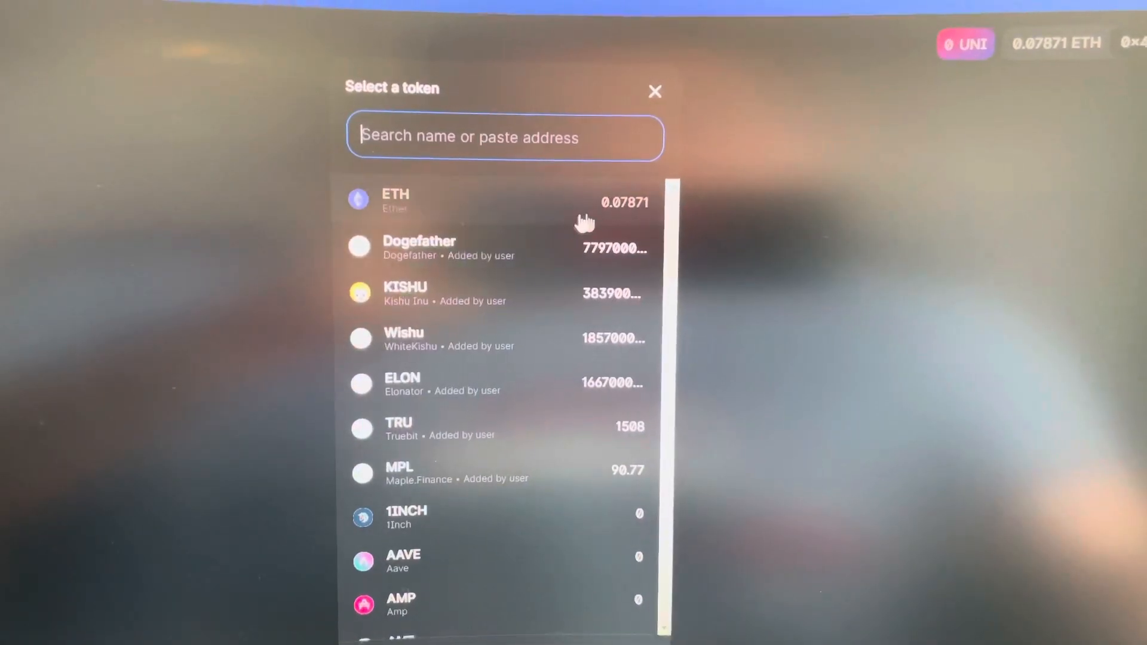
pyautogui.scroll(-3)
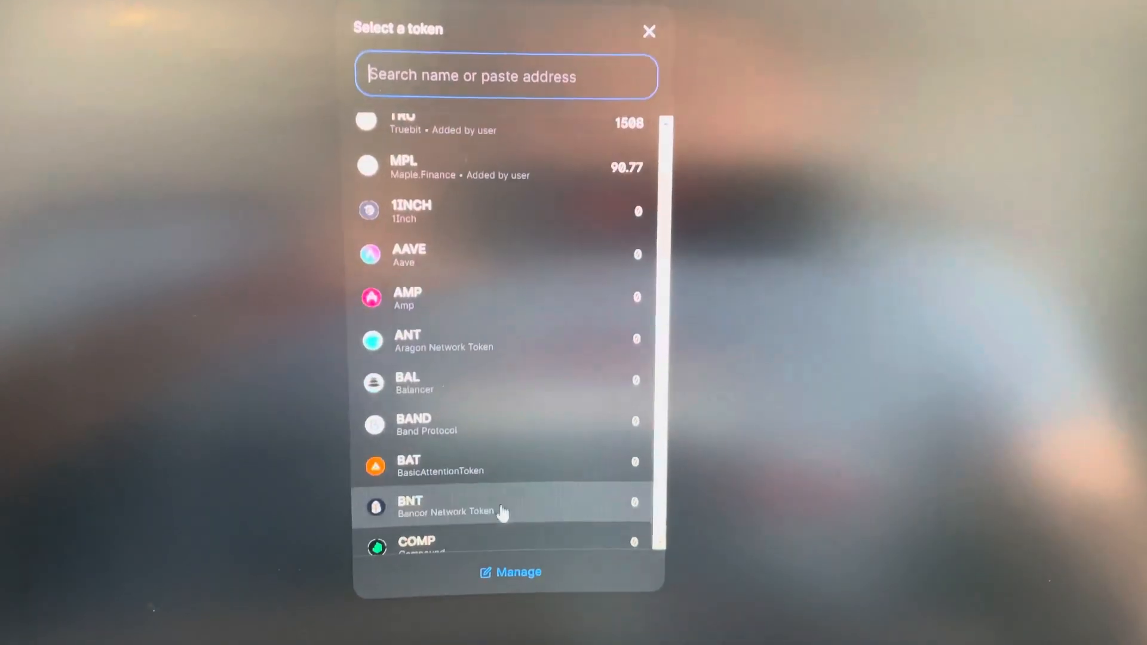
pyautogui.click(510, 572)
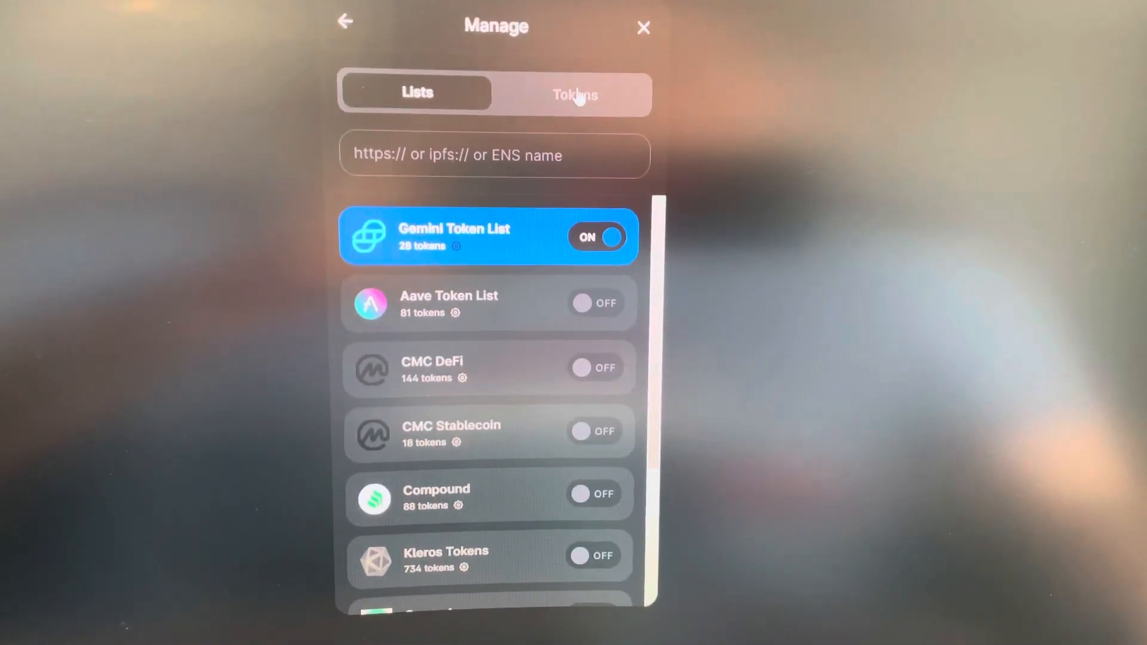
pyautogui.click(575, 94)
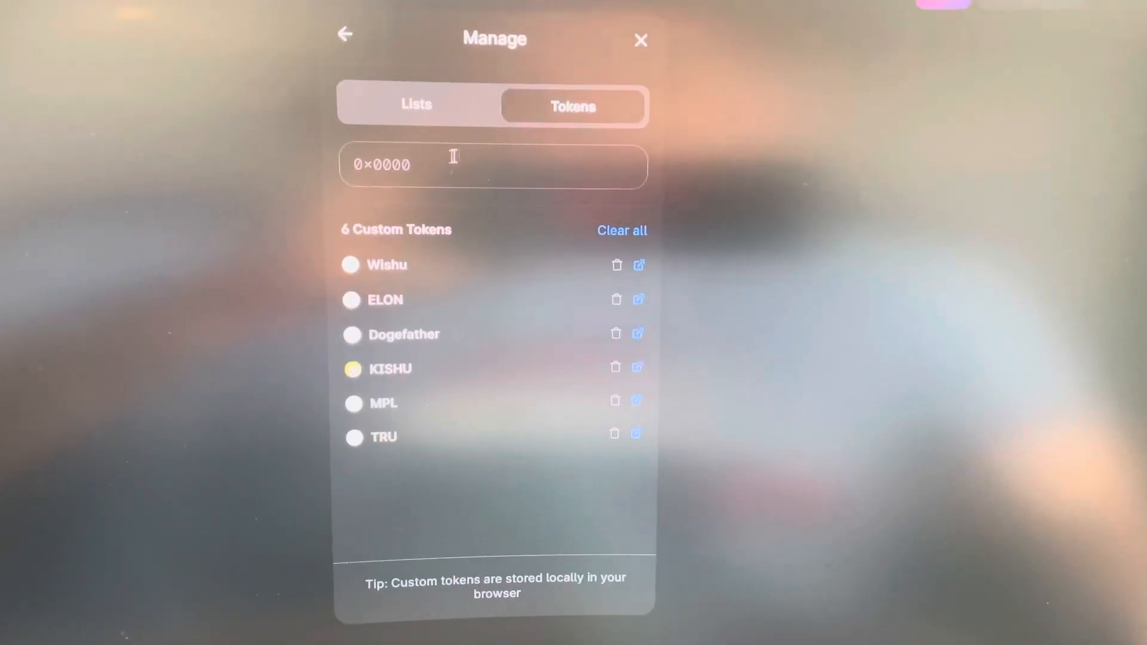
pyautogui.rightClick(454, 165)
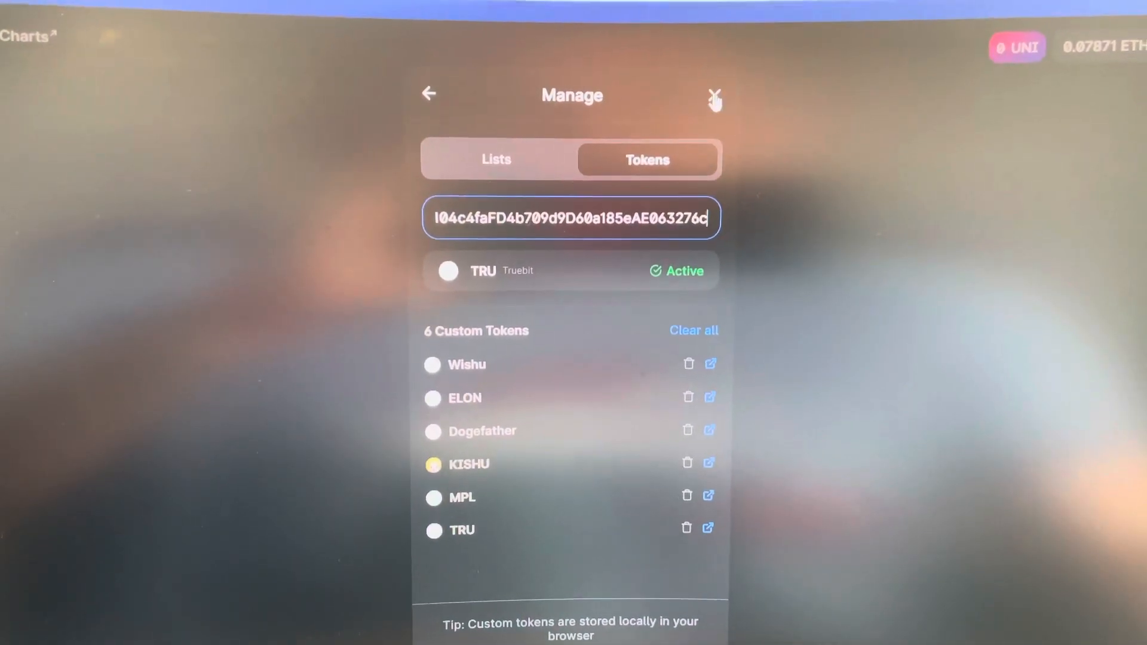
pyautogui.click(714, 96)
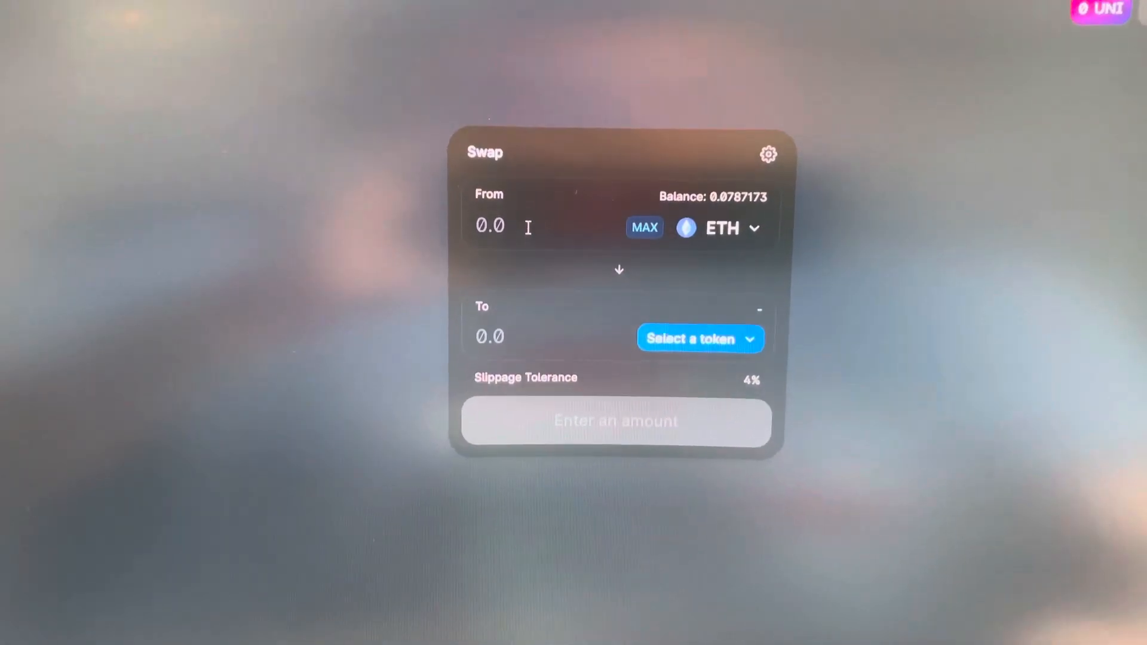
# - Choose TRU as the receive token and enter 0.05 ETH, estimating 150.47 TRU
pyautogui.write('1')
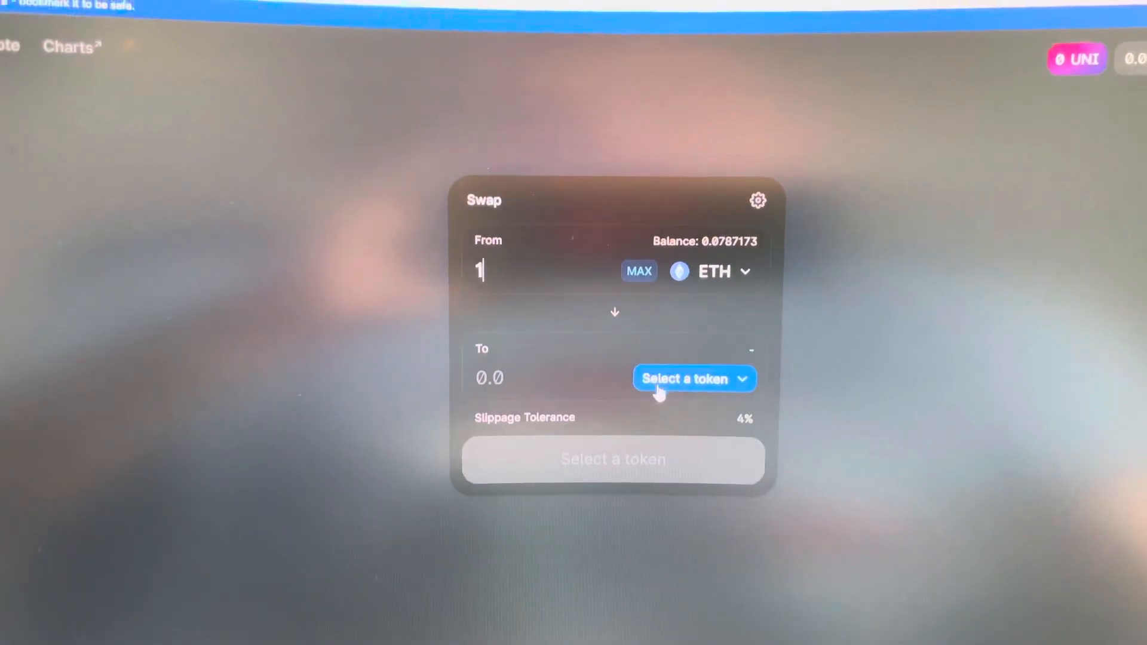
pyautogui.click(693, 379)
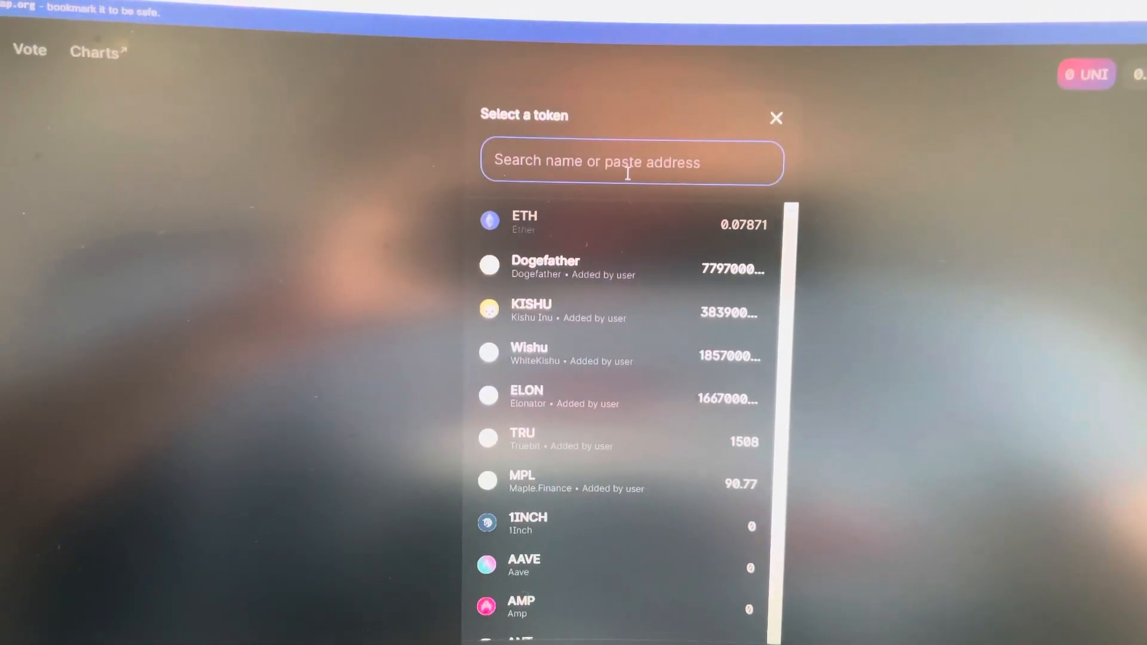
pyautogui.write('tru')
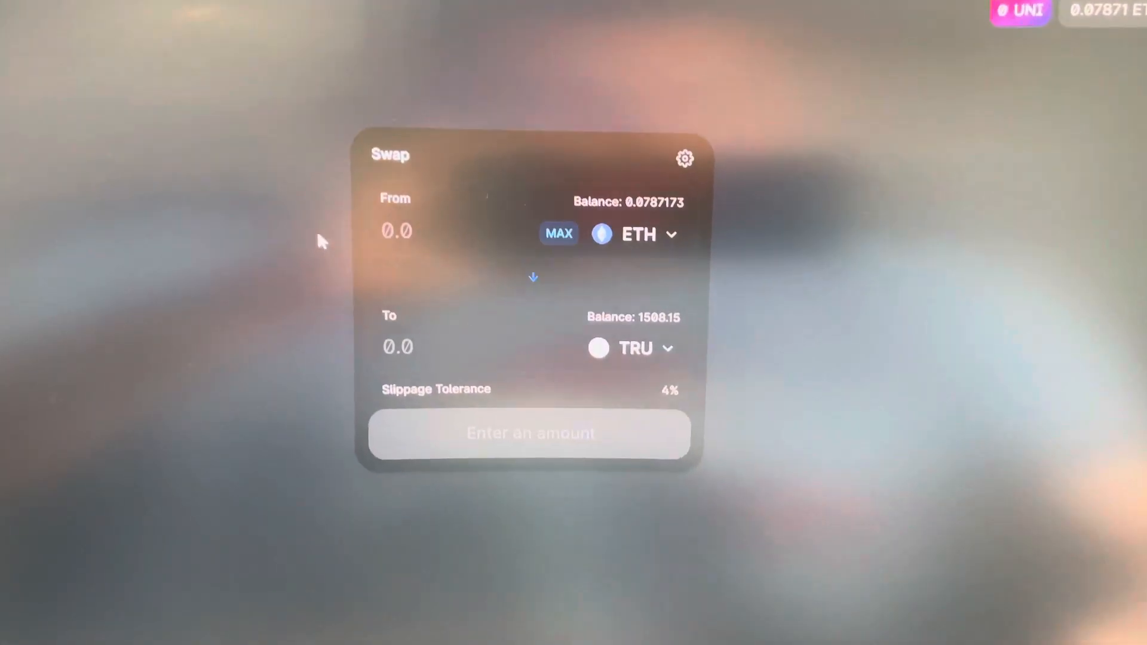
pyautogui.write('.05')
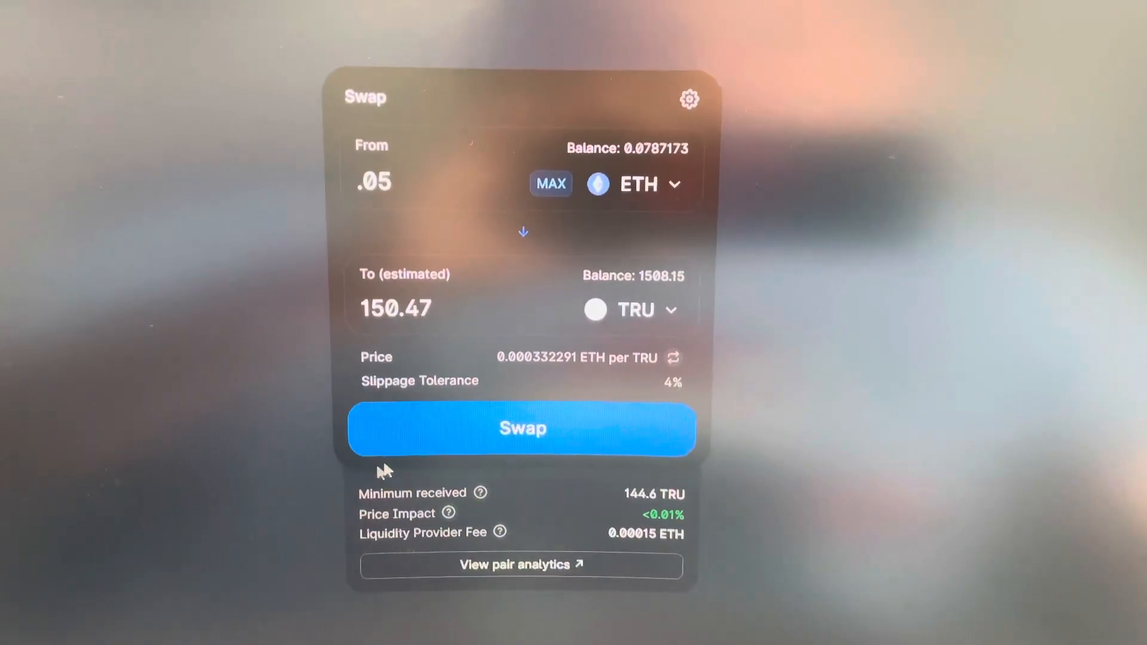
# - Submit the swap, accepting the updated price of 146.522 TRU for 0.05 ETH
pyautogui.click(522, 428)
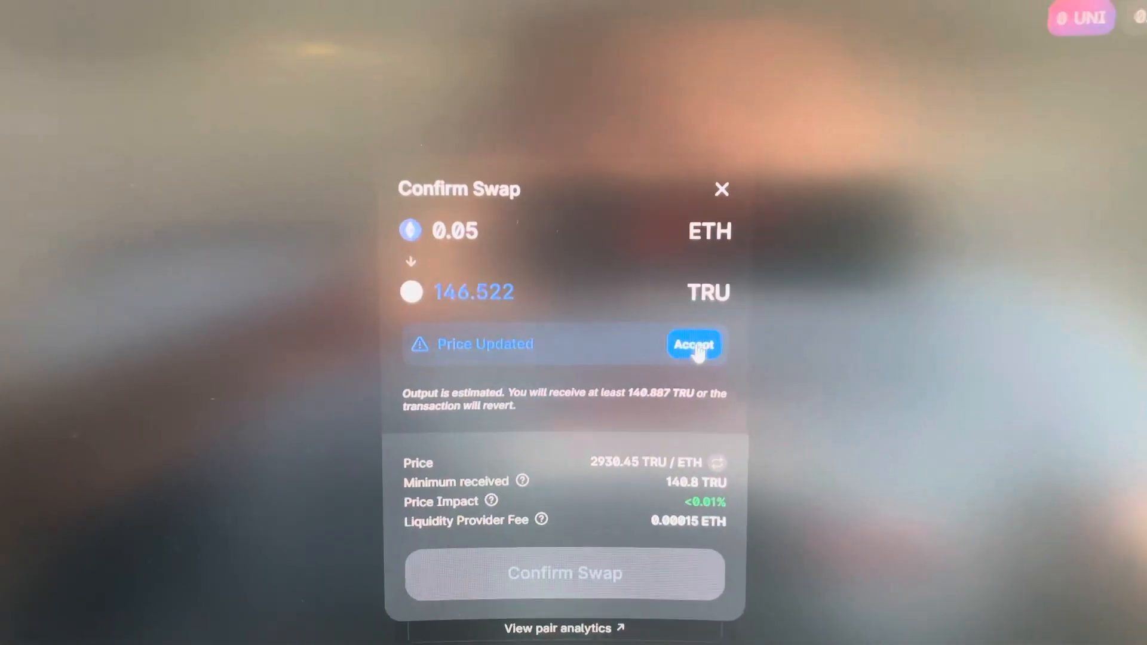
pyautogui.click(692, 344)
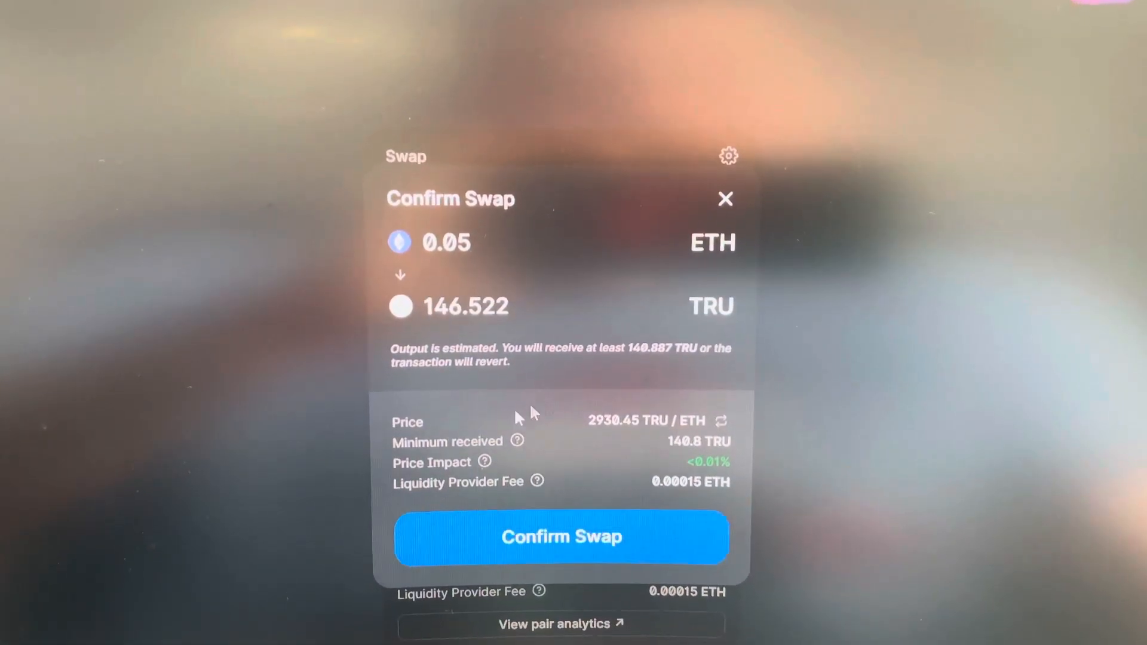
pyautogui.click(562, 537)
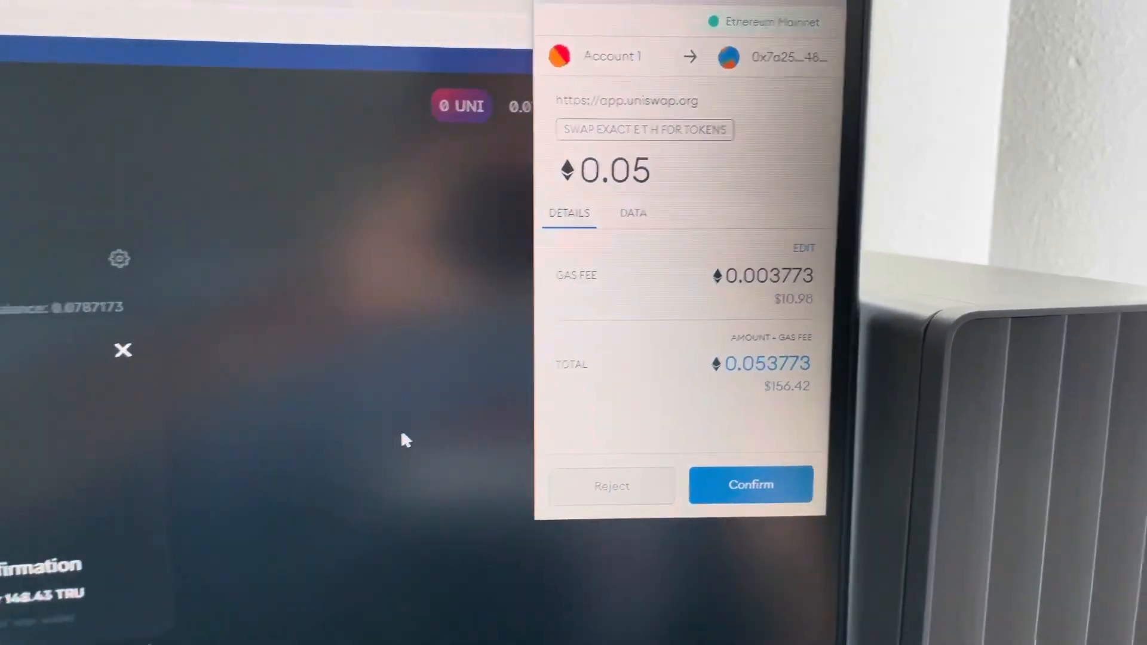
# - Review MetaMask's approval prompt for the 0.05 ETH swap, 0.053773 ETH total with gas
pyautogui.click(751, 484)
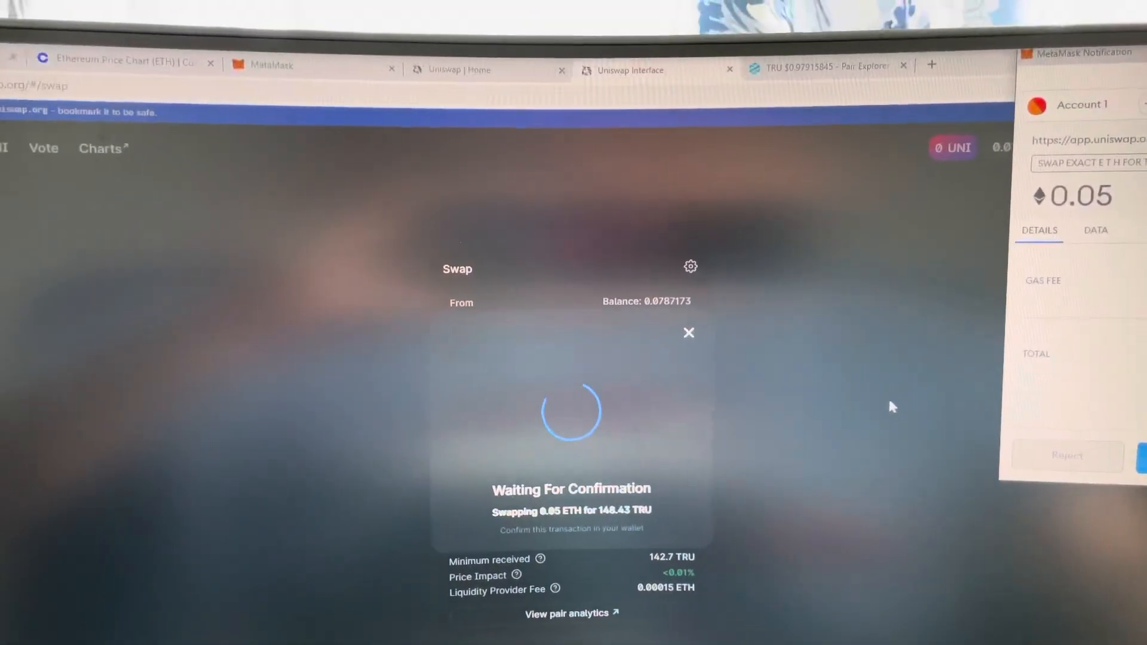